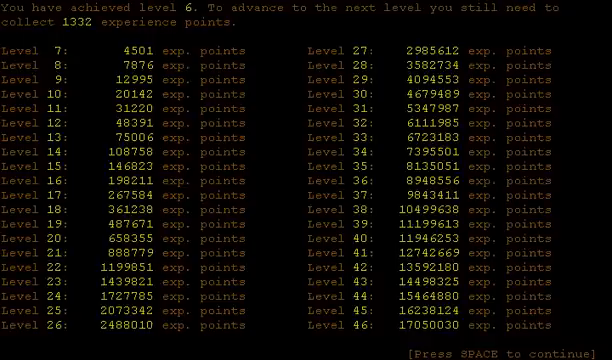
- Dismiss the experience table and strike the floating eye, becoming paralyzed
{"action": "key", "text": "space"}
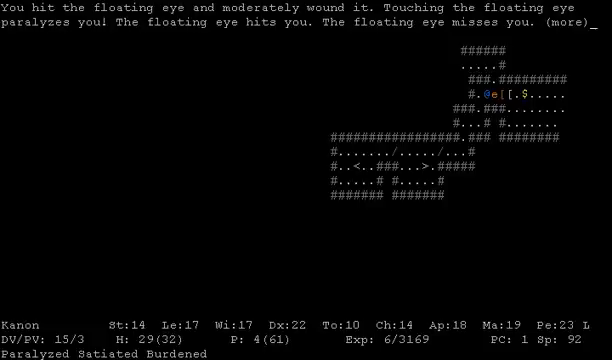
- Wait through the paralysis messages until the wizard can move again
{"action": "key", "text": "space"}
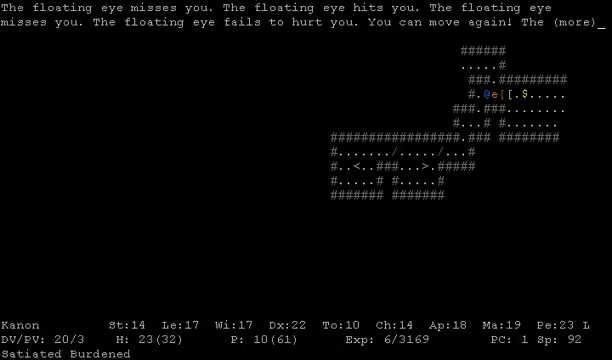
{"action": "key", "text": "space"}
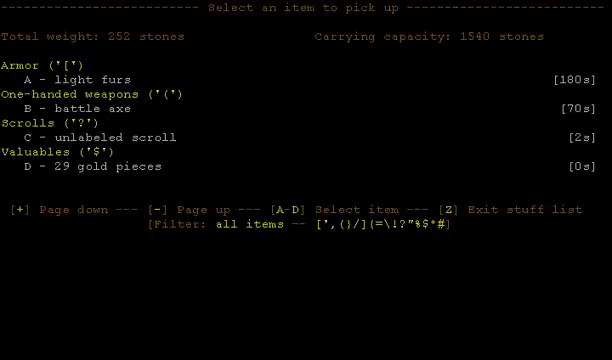
- Take the light furs from the pile and return to the dungeon map
{"action": "key", "text": "a"}
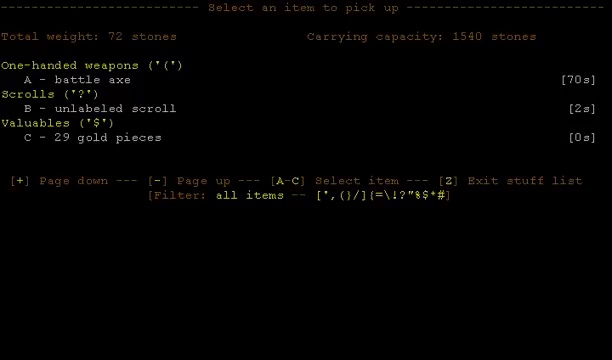
{"action": "key", "text": "b"}
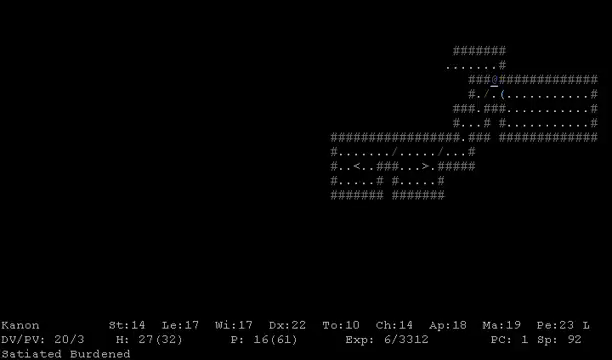
- Follow the upper corridor to the > staircase and descend to dungeon level 2
{"action": "key", "text": "up"}
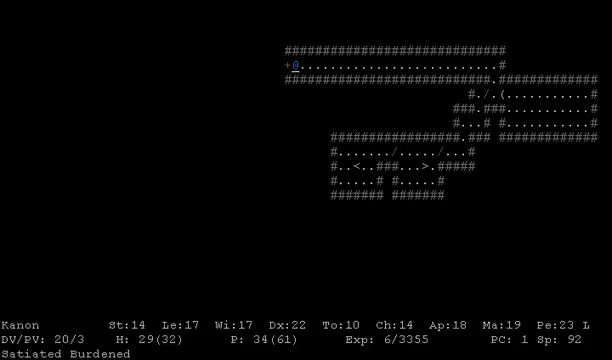
{"action": "key", "text": "Right"}
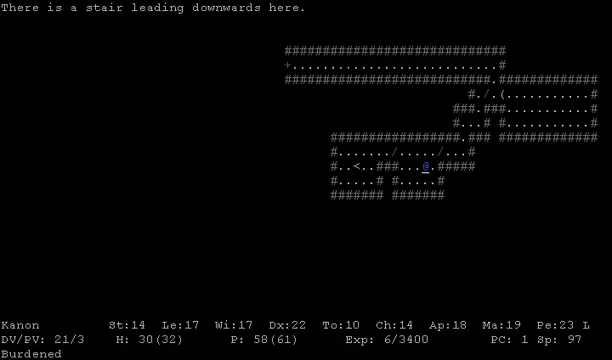
{"action": "key", "text": ">"}
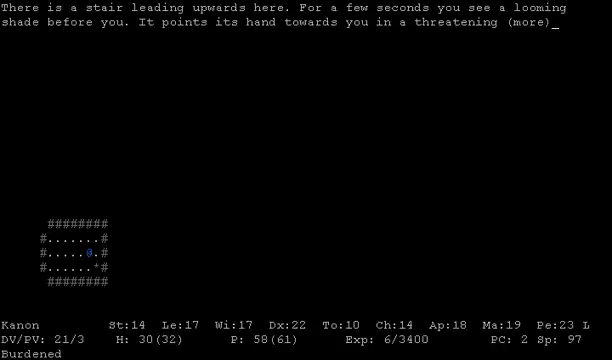
- Acknowledge the looming shade message and review the wizard's worn equipment
{"action": "key", "text": "space"}
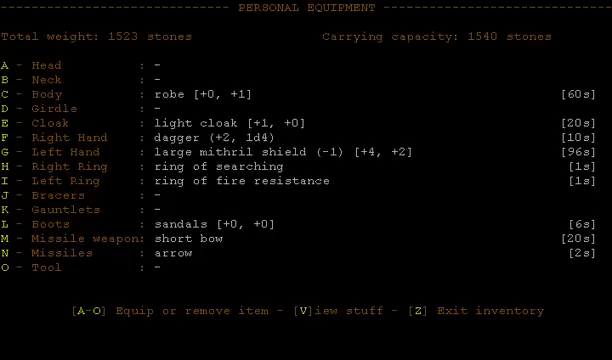
{"action": "key", "text": "z"}
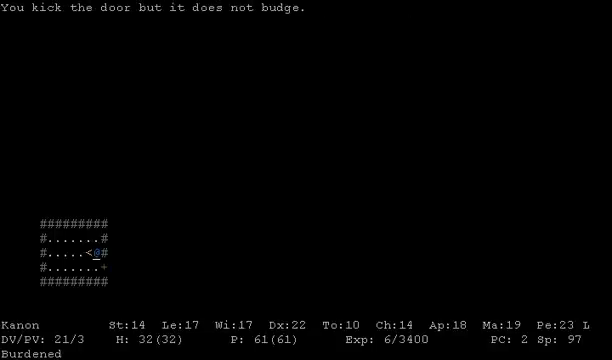
- Grab the orange potion and travel east down the long tunnel
{"action": "key", "text": "k"}
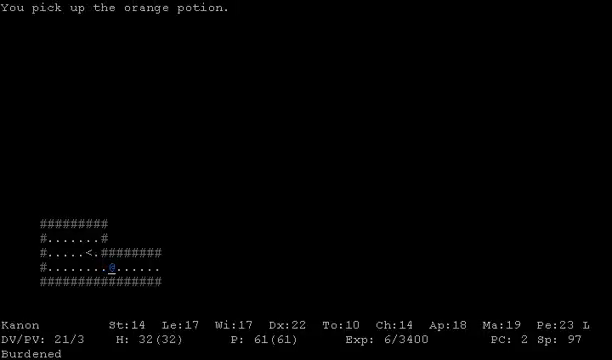
{"action": "key", "text": "Right"}
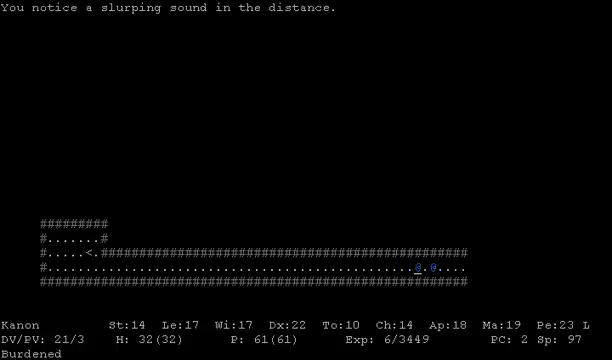
{"action": "key", "text": "l"}
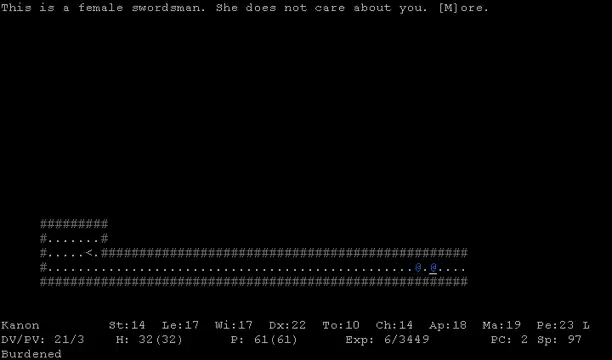
{"action": "key", "text": "m"}
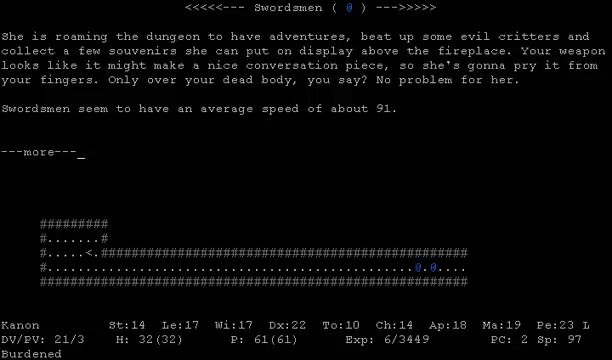
{"action": "key", "text": "space"}
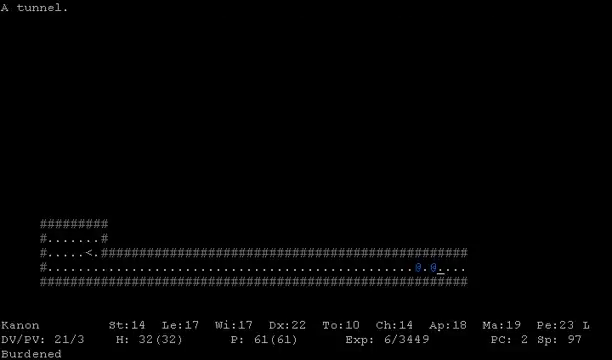
{"action": "key", "text": "Right"}
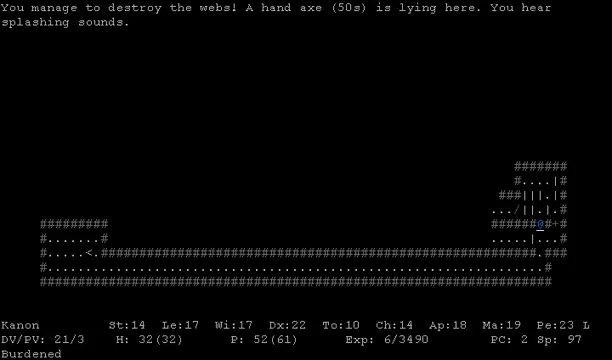
- Open the door beside the wizard and step through toward the homunculus
{"action": "key", "text": "o"}
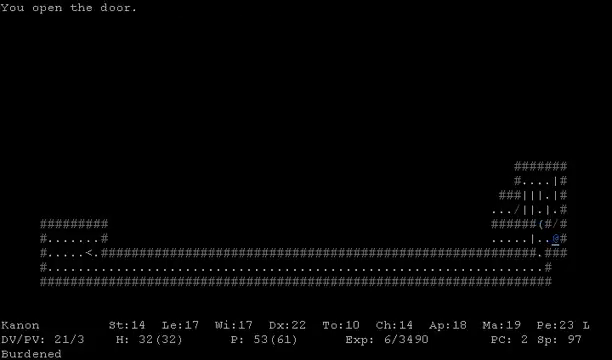
{"action": "key", "text": "up"}
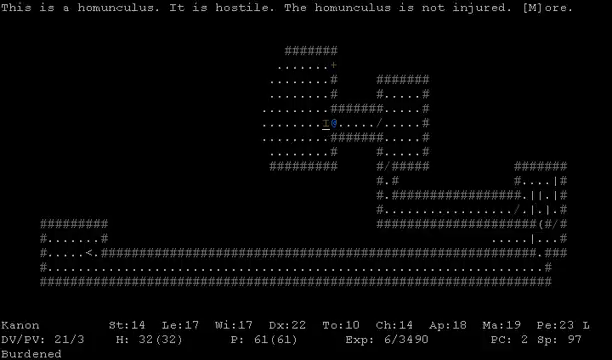
- Read the Homunculi lore entry, then kill the homunculus for experience
{"action": "key", "text": "m"}
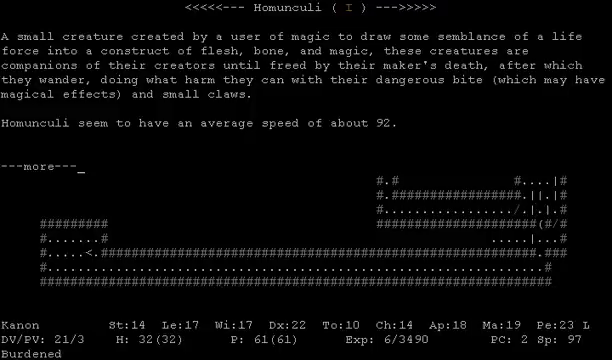
{"action": "key", "text": "space"}
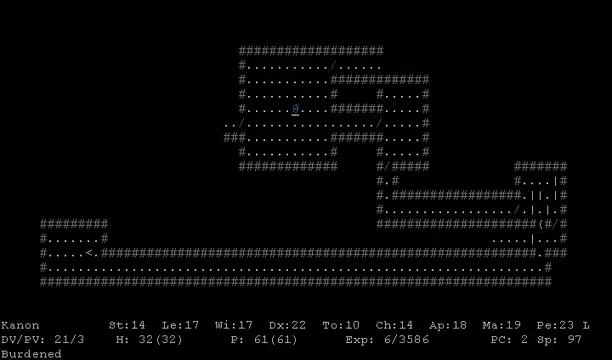
- Cross the explored rooms to the down staircase and reach a new dungeon level
{"action": "key", "text": "h"}
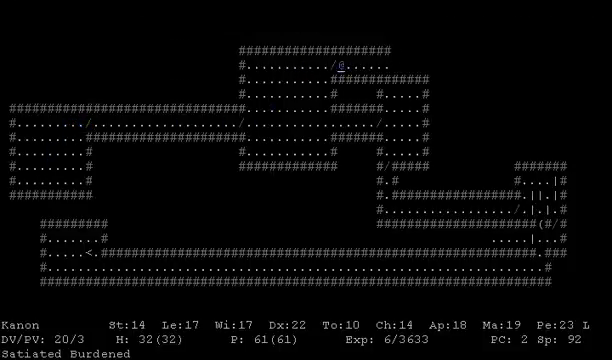
{"action": "key", "text": "Right"}
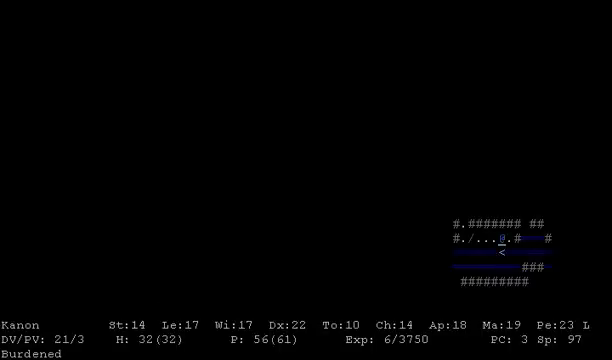
- Walk north into the new level's nearby rooms and corridors, reaching 4003 experience
{"action": "key", "text": "up"}
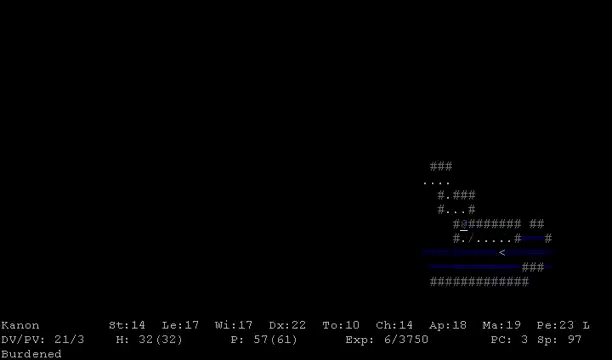
{"action": "key", "text": "up"}
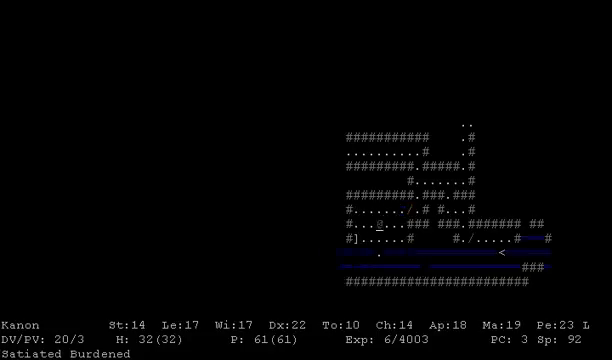
- Fight off the attacking monster and explore southwest, ending at 4139 experience with 9 hit points
{"action": "key", "text": "down"}
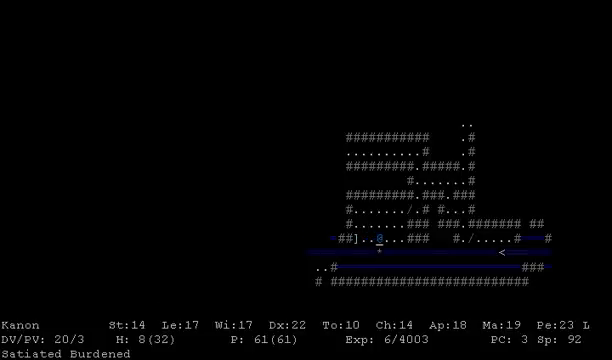
{"action": "key", "text": "up"}
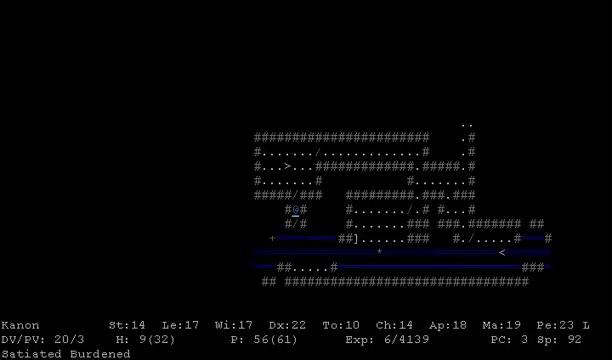
- Walk through the northern and western rooms, reaching 4315 experience with hit points recovering to 15
{"action": "key", "text": "up"}
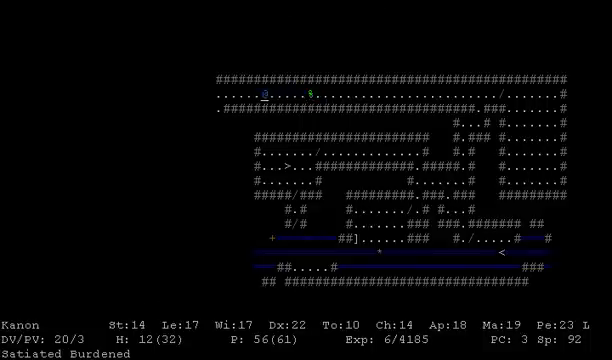
{"action": "key", "text": "up"}
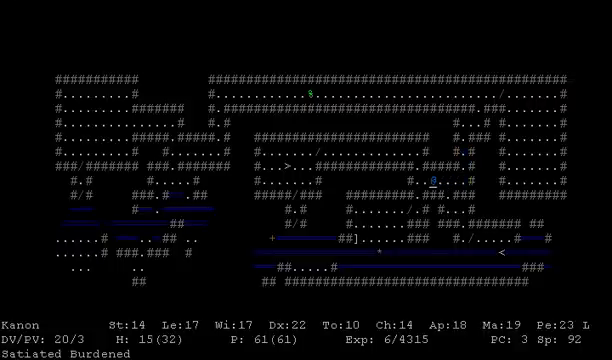
- Reach character level 6, check the experience table (184 points short) and resume play
{"action": "key", "text": "up"}
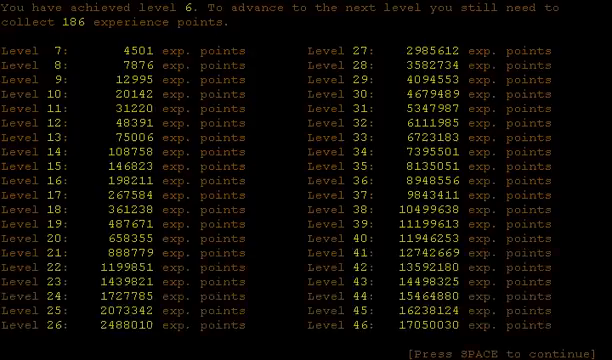
{"action": "key", "text": "space"}
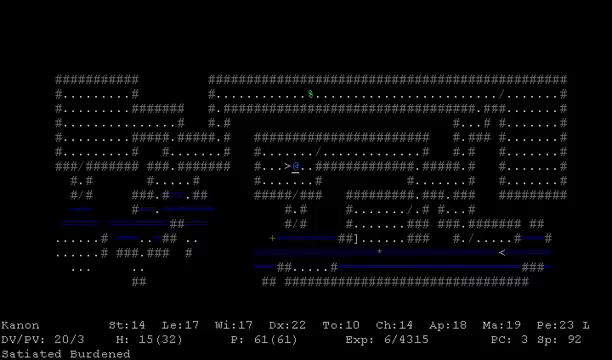